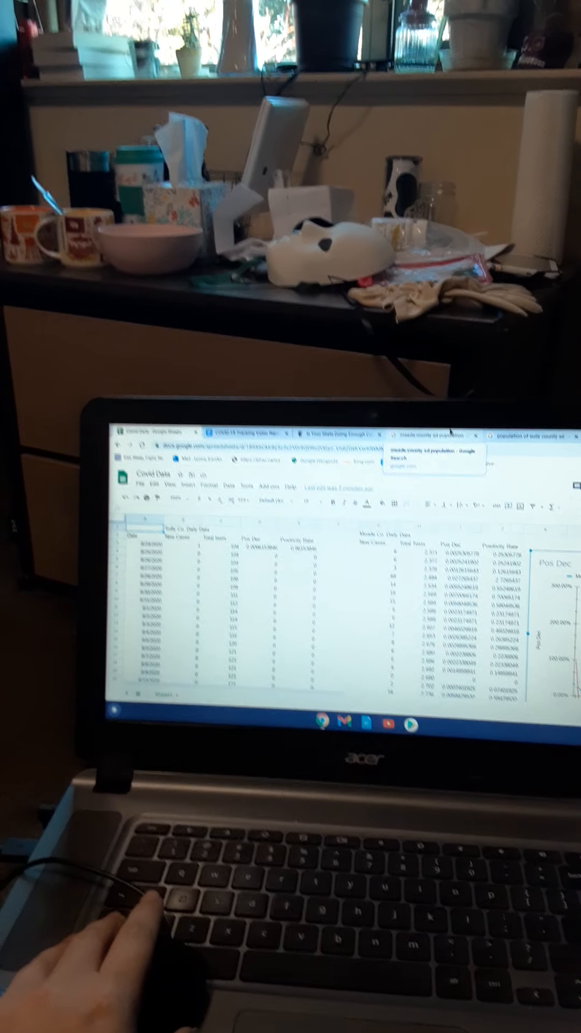
- Check the Sully County population search results, then bring up the video report assignment prompts
{"action": "left_click", "coordinate": [438, 425]}
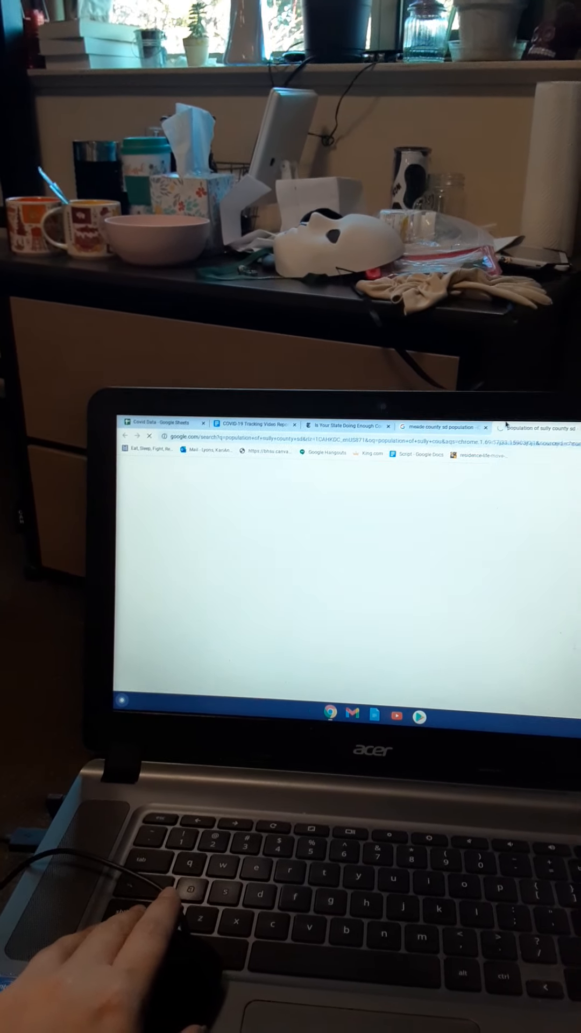
{"action": "left_click", "coordinate": [545, 428]}
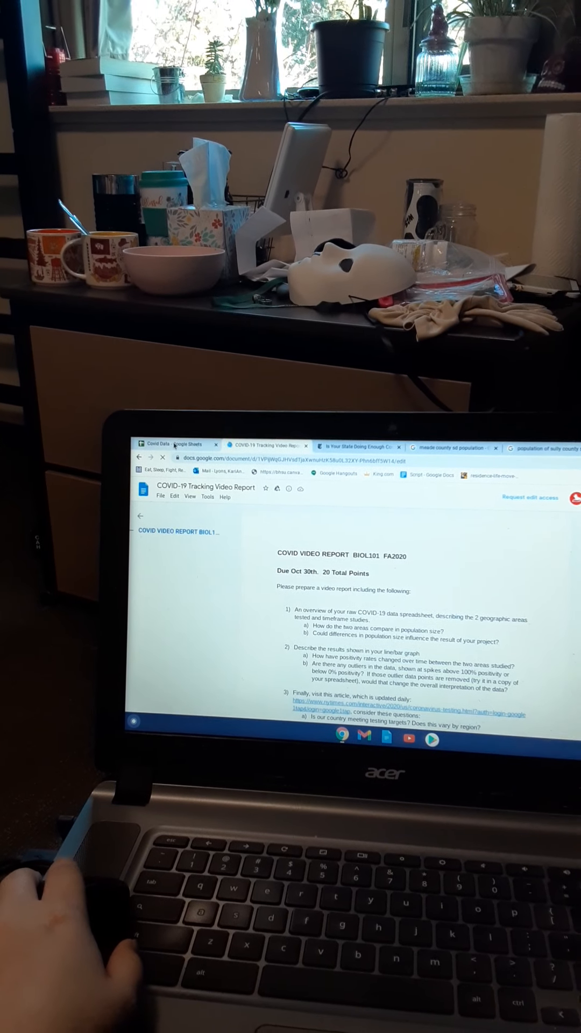
- Review the Covid Data sheet's daily case, test and positivity rows for Meade and Sully counties
{"action": "left_click", "coordinate": [178, 453]}
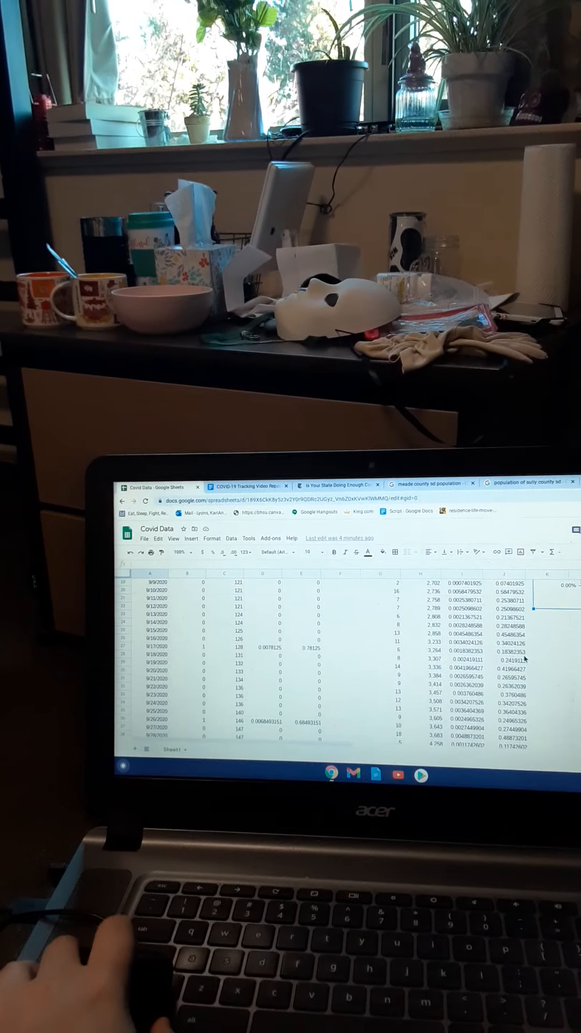
{"action": "scroll", "scroll_direction": "down", "scroll_amount": 3}
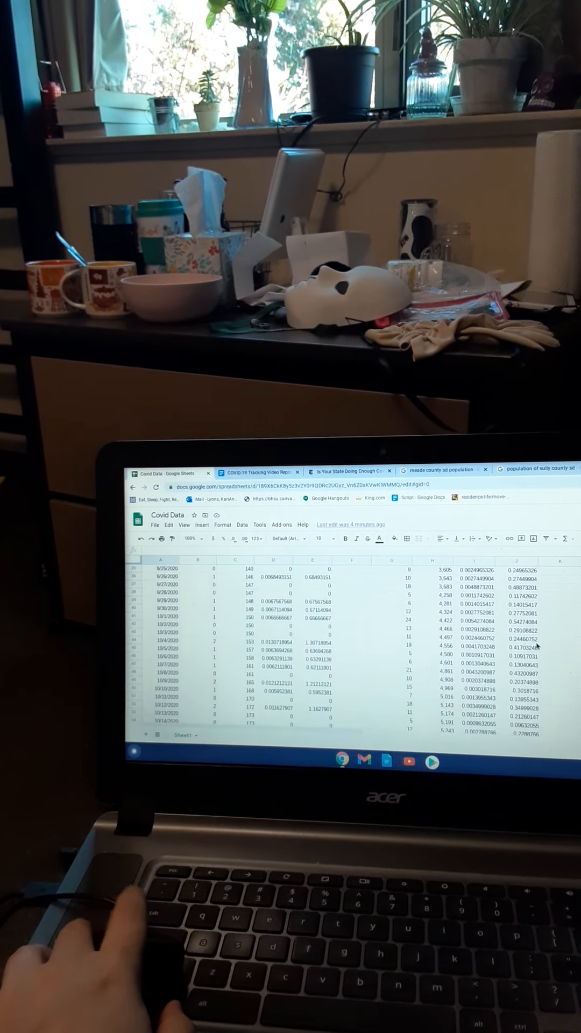
{"action": "scroll", "scroll_direction": "down", "scroll_amount": 3}
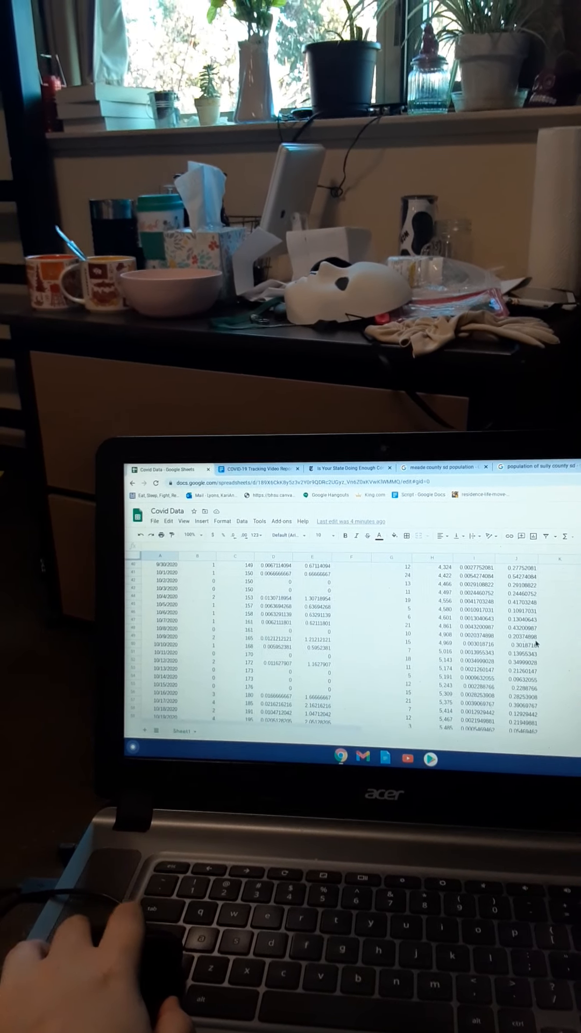
{"action": "scroll", "scroll_direction": "down", "scroll_amount": 3}
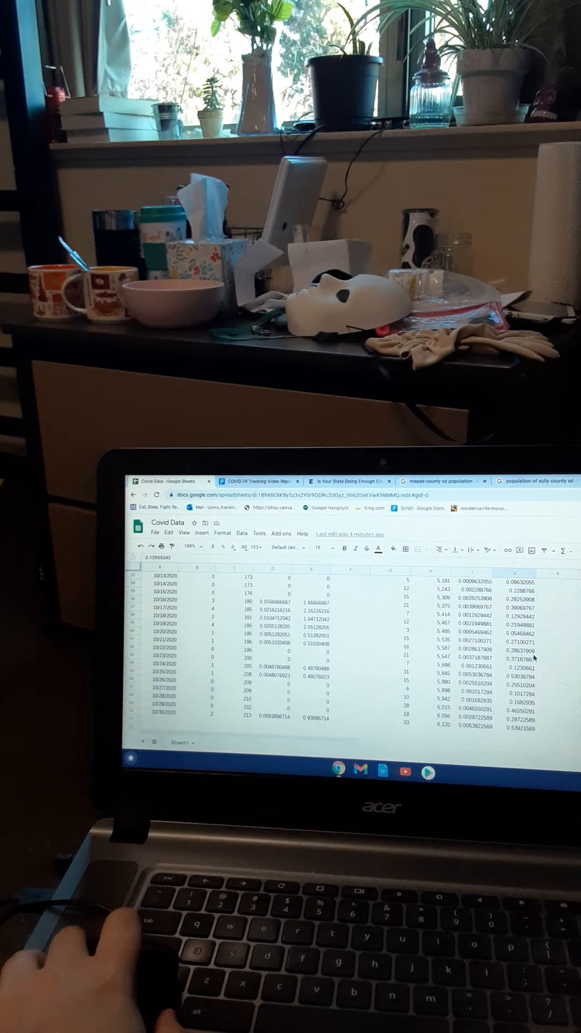
{"action": "scroll", "scroll_direction": "up", "scroll_amount": 3}
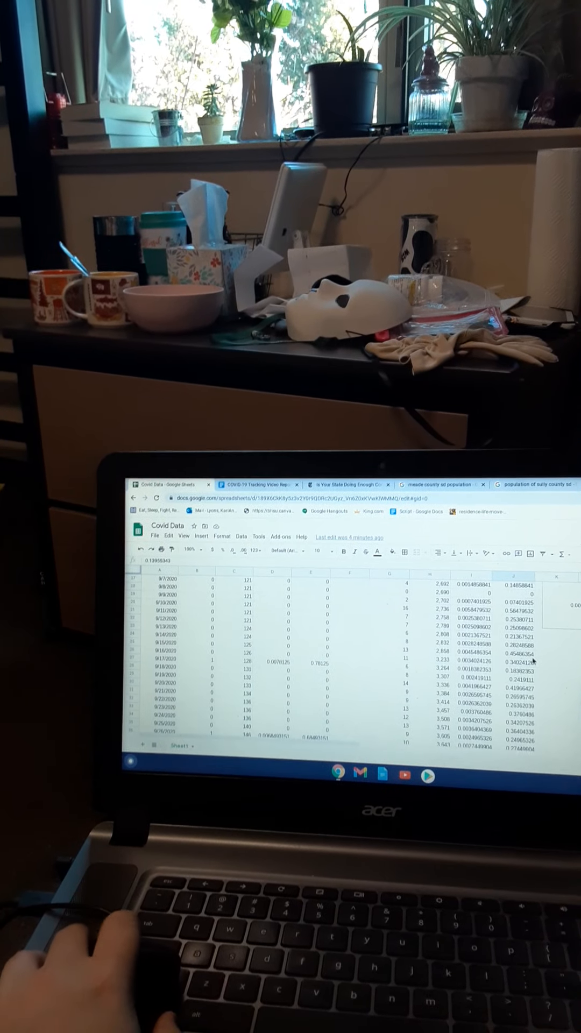
{"action": "scroll", "scroll_direction": "up", "scroll_amount": 3}
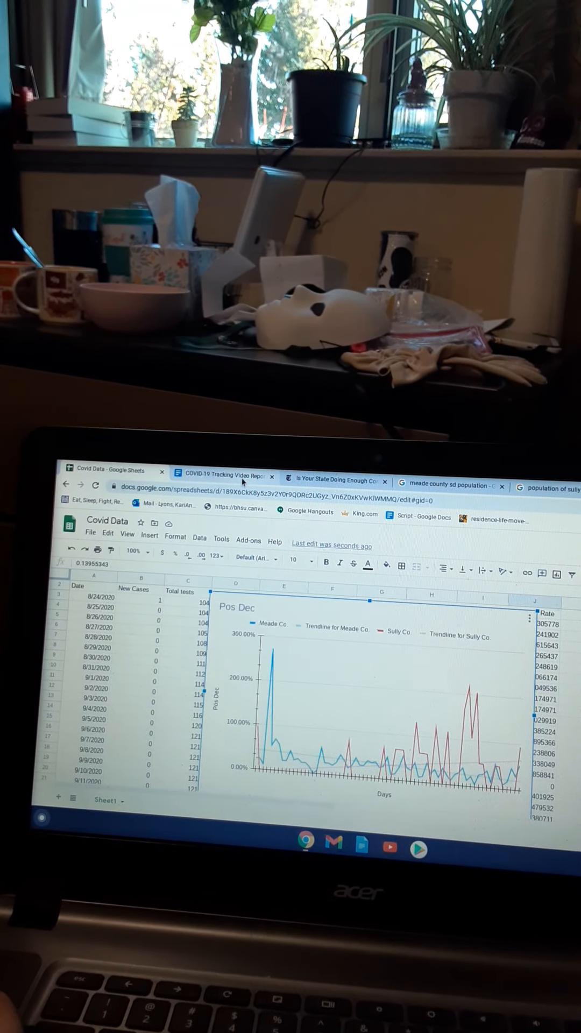
{"action": "left_click", "coordinate": [230, 476]}
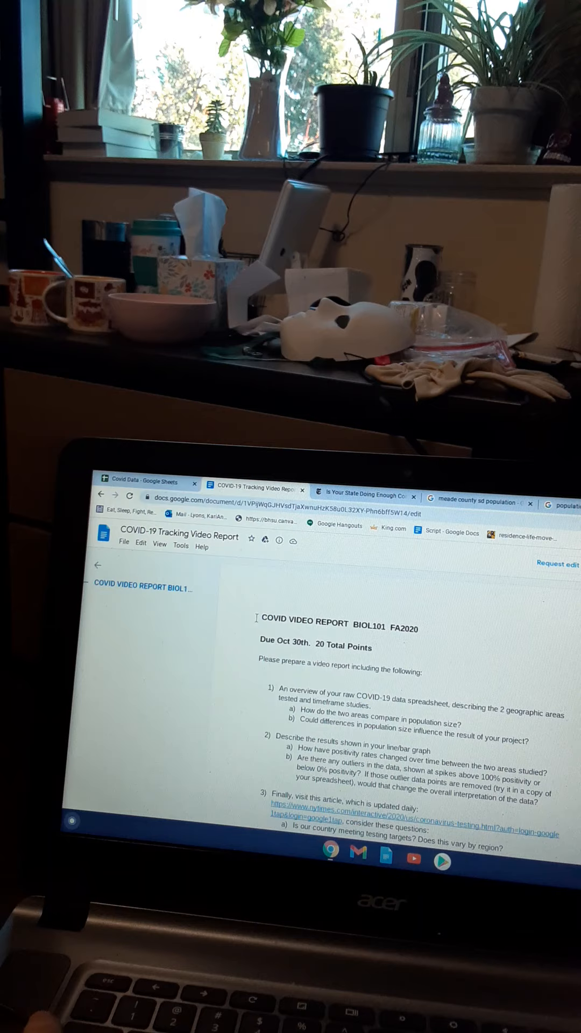
{"action": "left_click", "coordinate": [131, 483]}
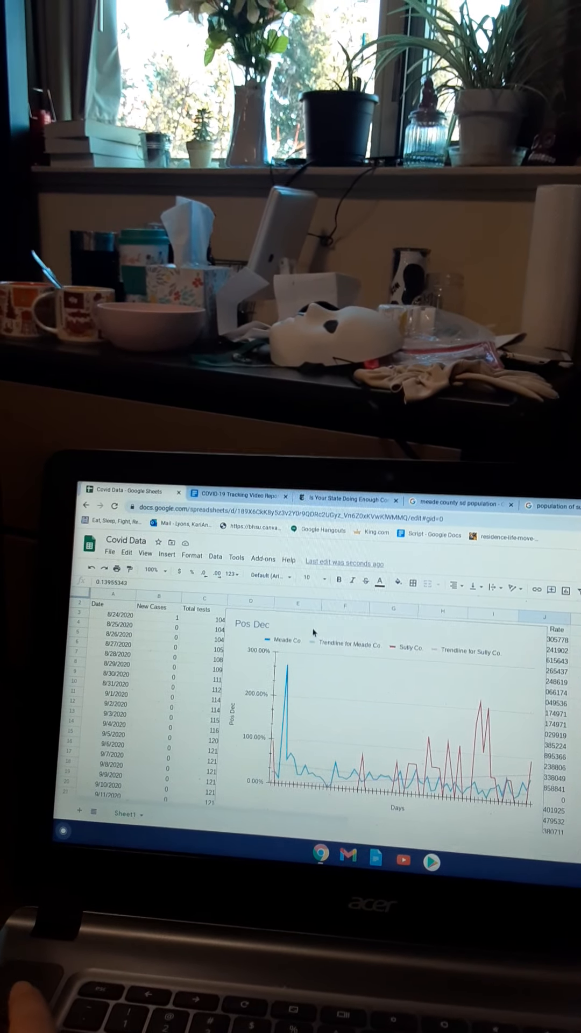
- Return to the COVID-19 Tracking Video Report assignment prompts from the positivity chart
{"action": "left_click", "coordinate": [233, 485]}
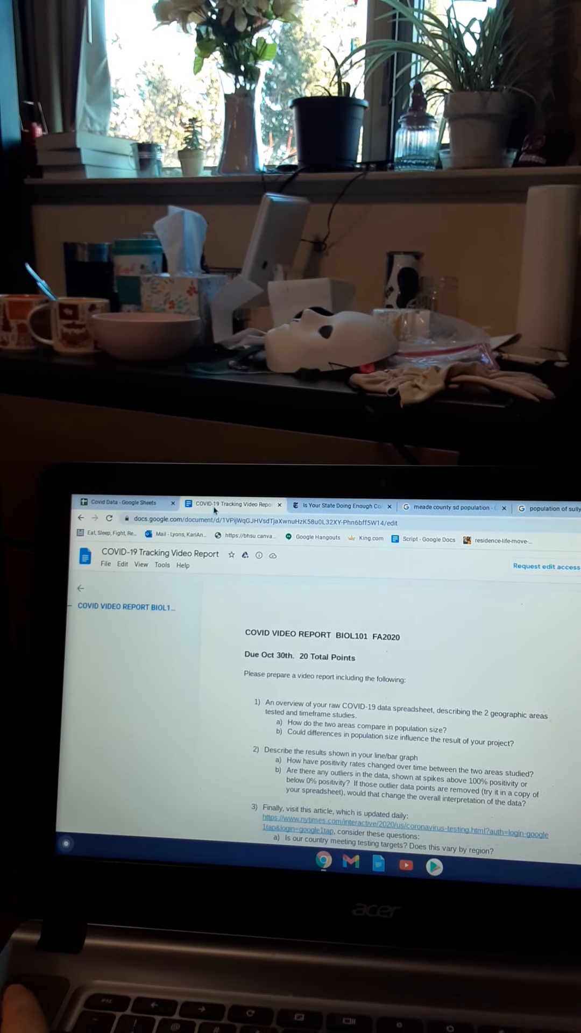
{"action": "left_click", "coordinate": [121, 504]}
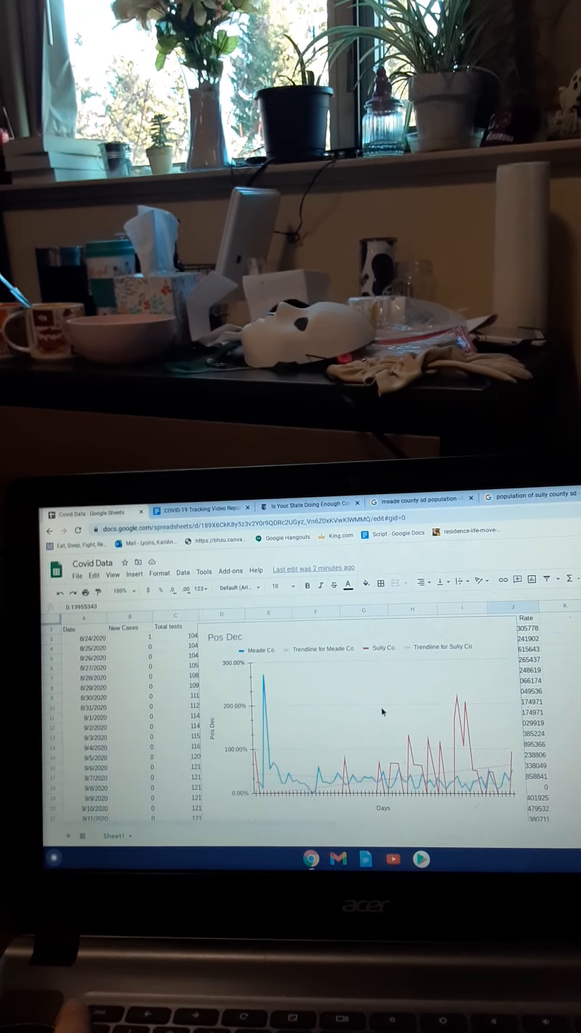
{"action": "left_click", "coordinate": [195, 507]}
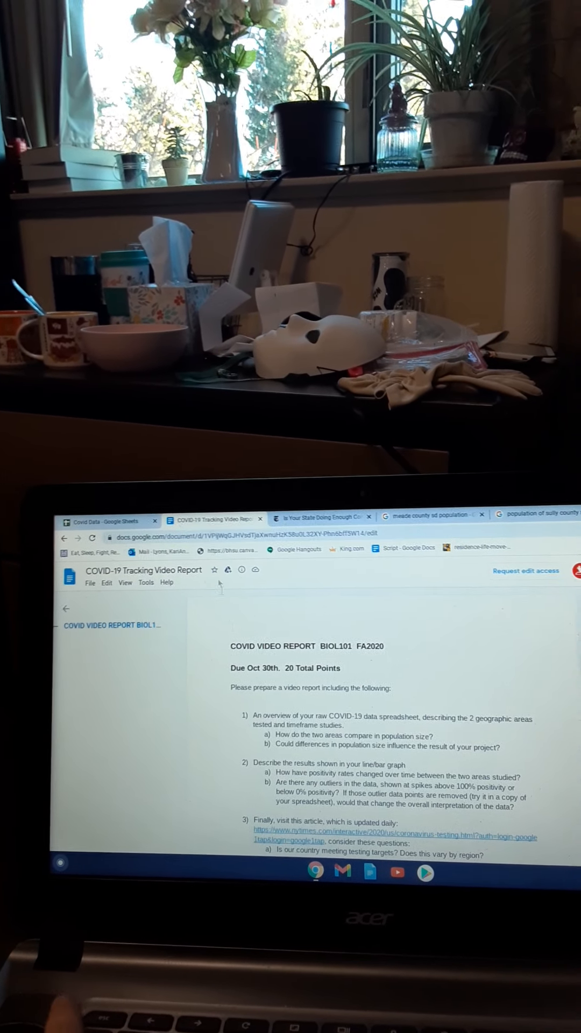
- Switch from the assignment document to the Covid Data Pos Dec positivity chart
{"action": "left_click", "coordinate": [105, 512]}
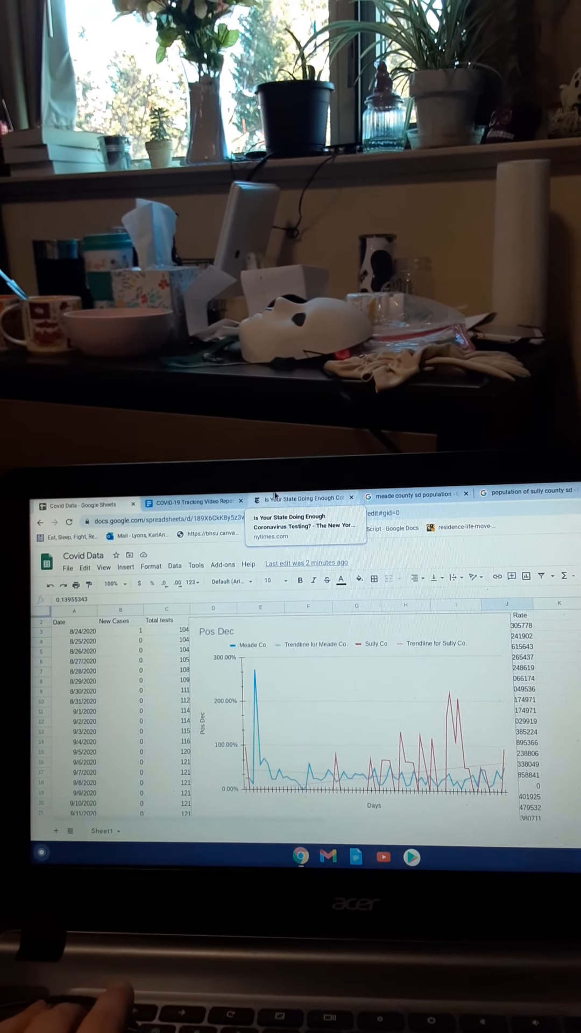
- Review the NYT article's state-by-state testing table, then return to the assignment document
{"action": "left_click", "coordinate": [307, 496]}
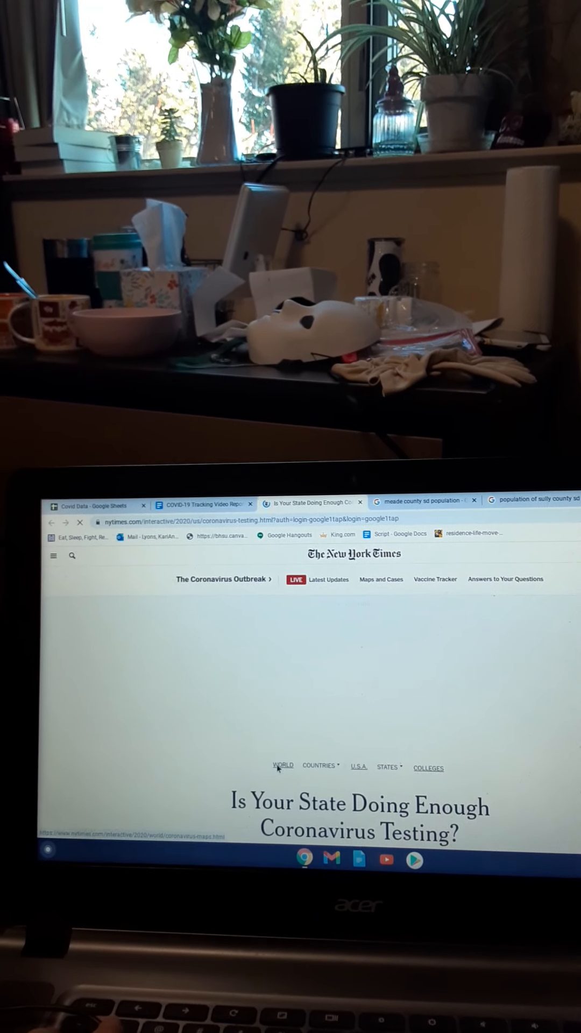
{"action": "scroll", "scroll_direction": "down", "scroll_amount": 3}
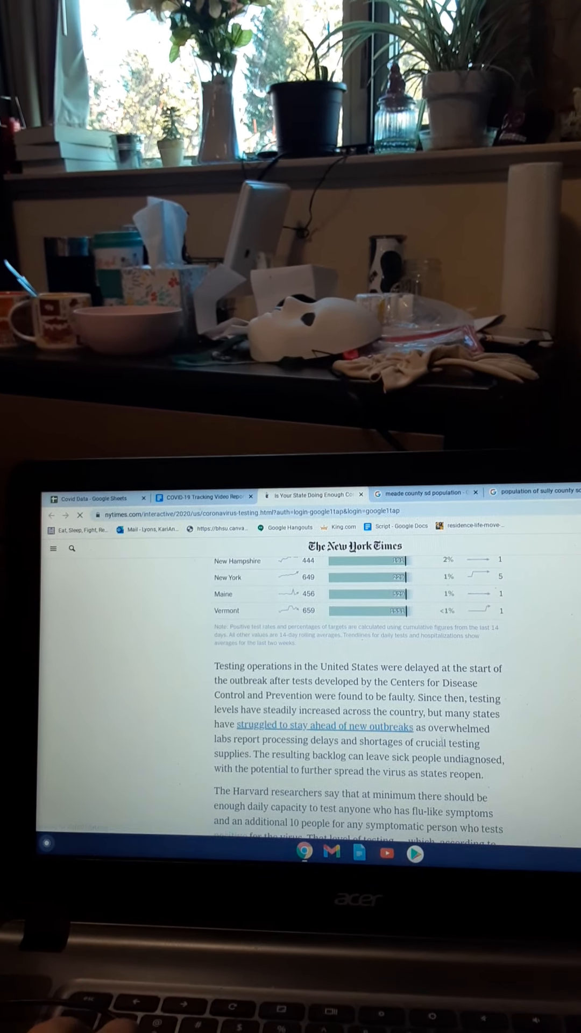
{"action": "scroll", "scroll_direction": "up", "scroll_amount": 3}
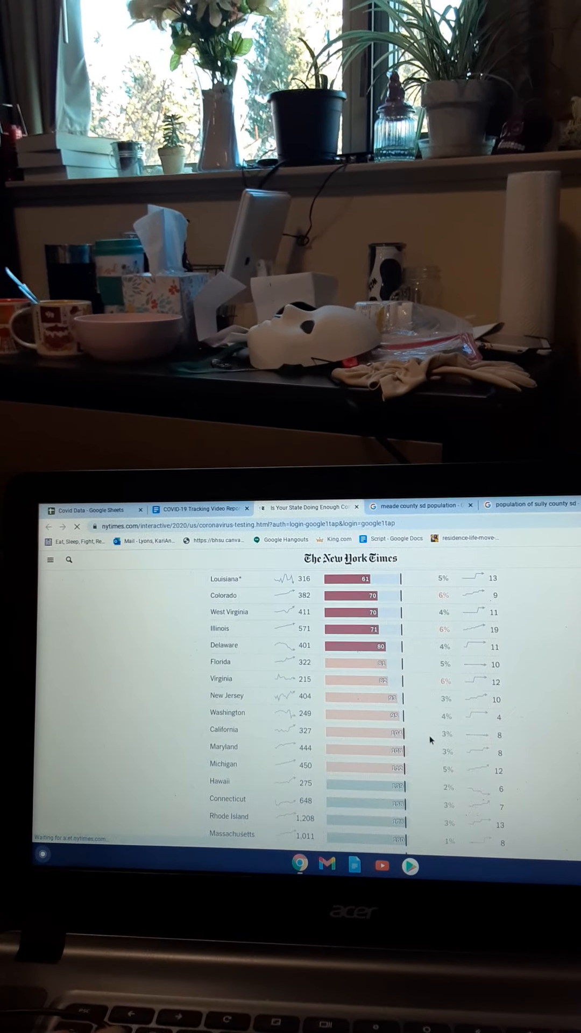
{"action": "scroll", "scroll_direction": "up", "scroll_amount": 3}
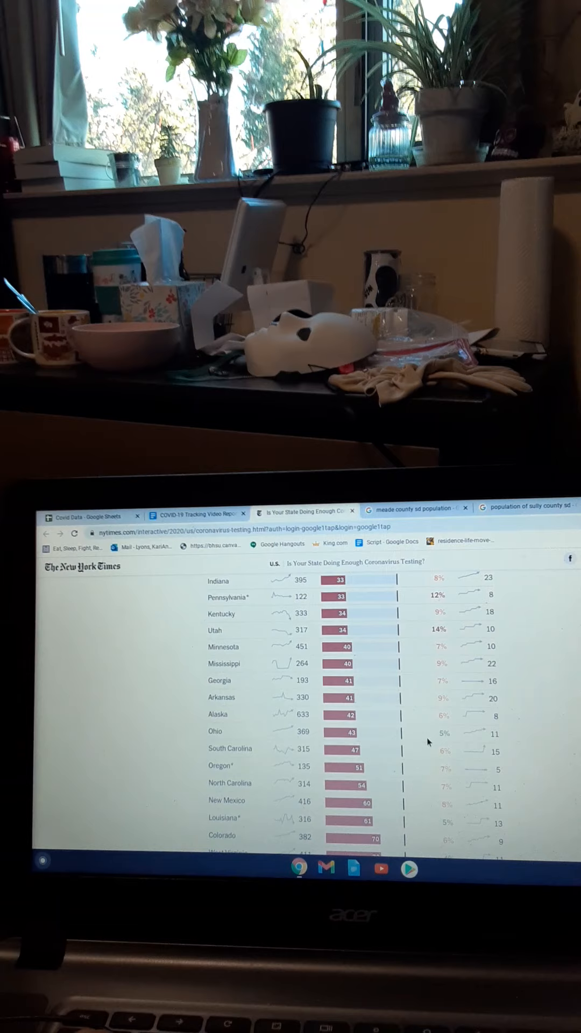
{"action": "scroll", "scroll_direction": "up", "scroll_amount": 3}
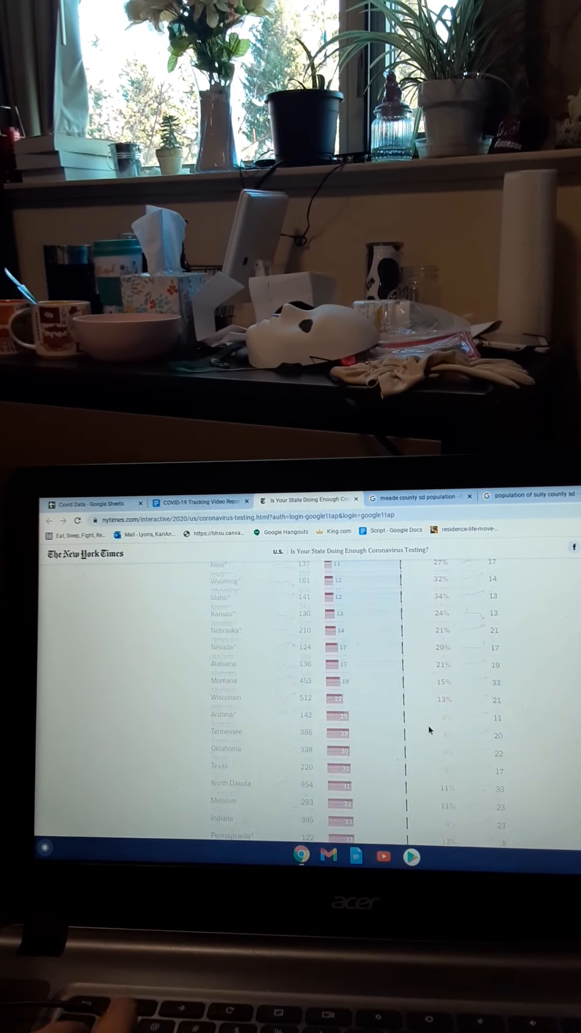
{"action": "scroll", "scroll_direction": "up", "scroll_amount": 3}
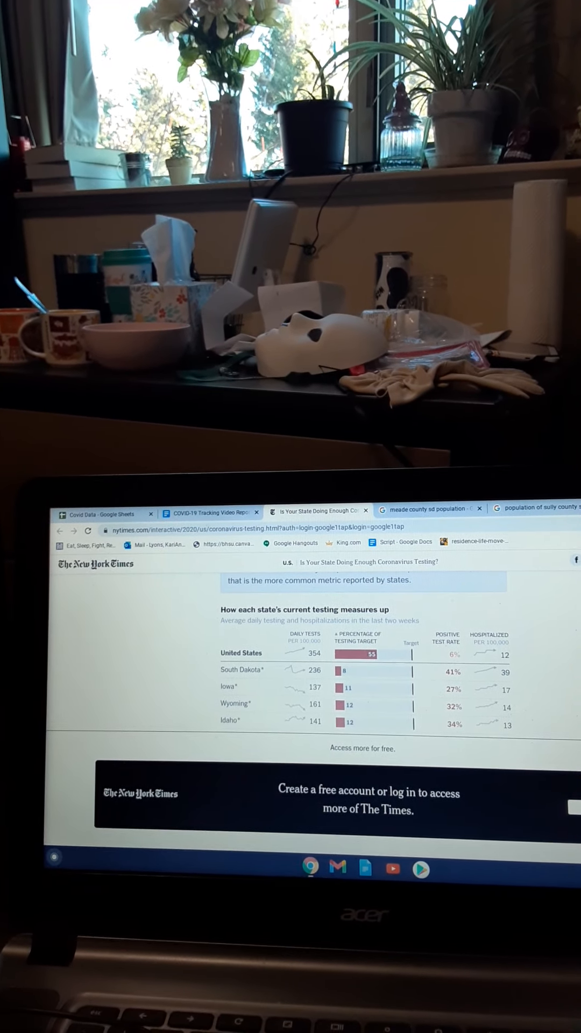
{"action": "scroll", "scroll_direction": "down", "scroll_amount": 3}
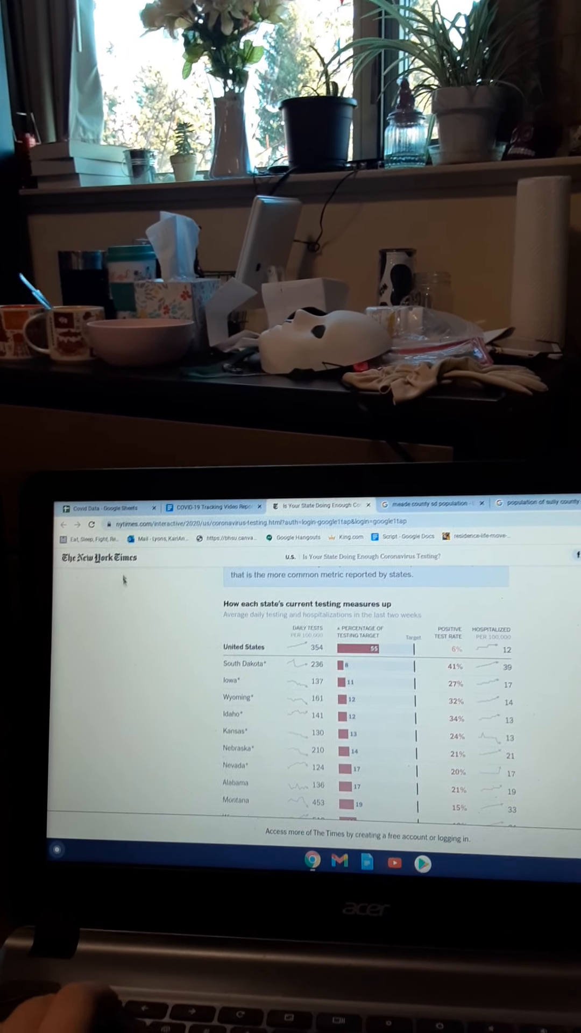
{"action": "left_click", "coordinate": [214, 506]}
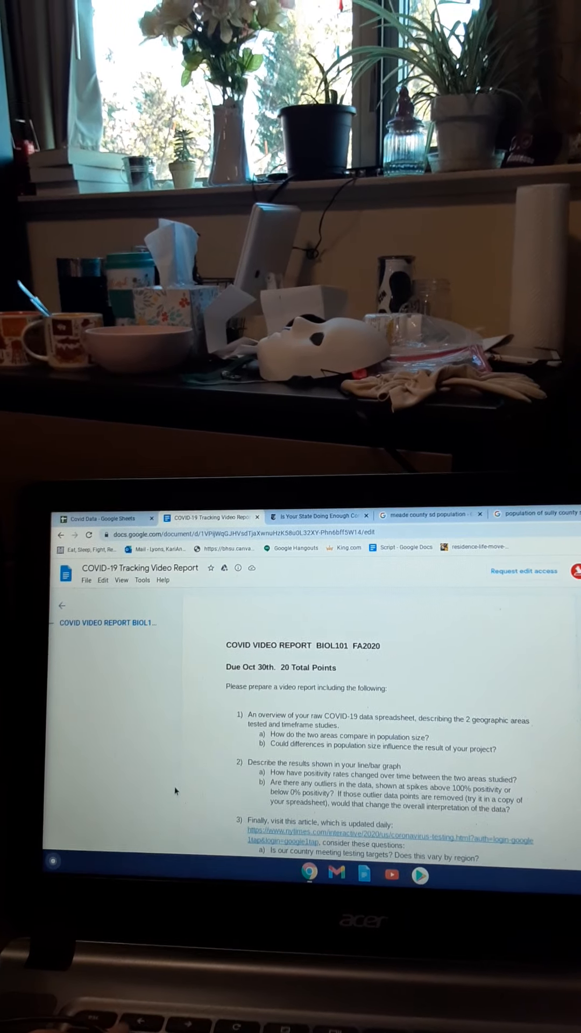
- Read the assignment's screen-recording and video submission instructions, then return to the Covid Data chart
{"action": "scroll", "scroll_direction": "down", "scroll_amount": 3}
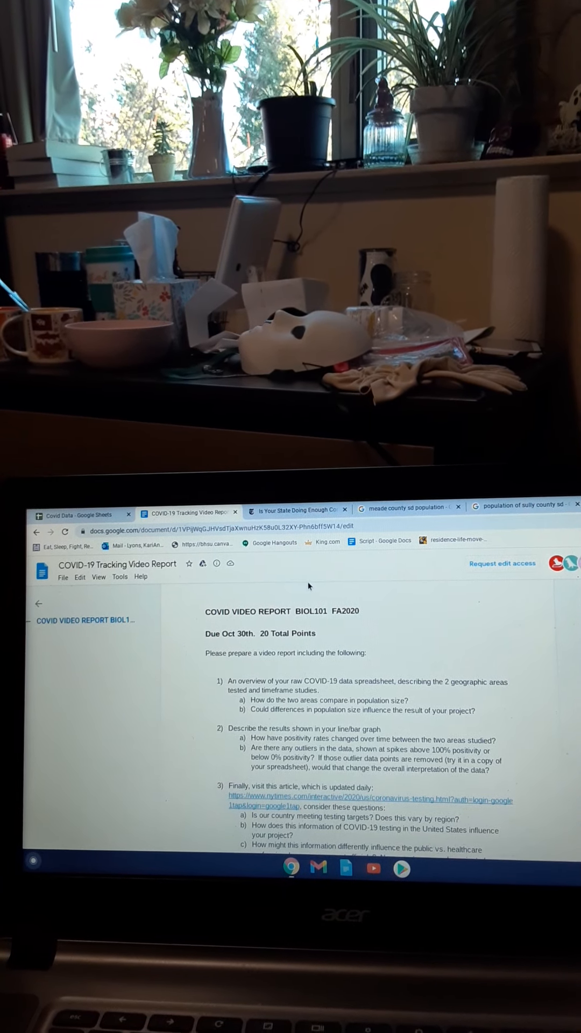
{"action": "scroll", "scroll_direction": "down", "scroll_amount": 3}
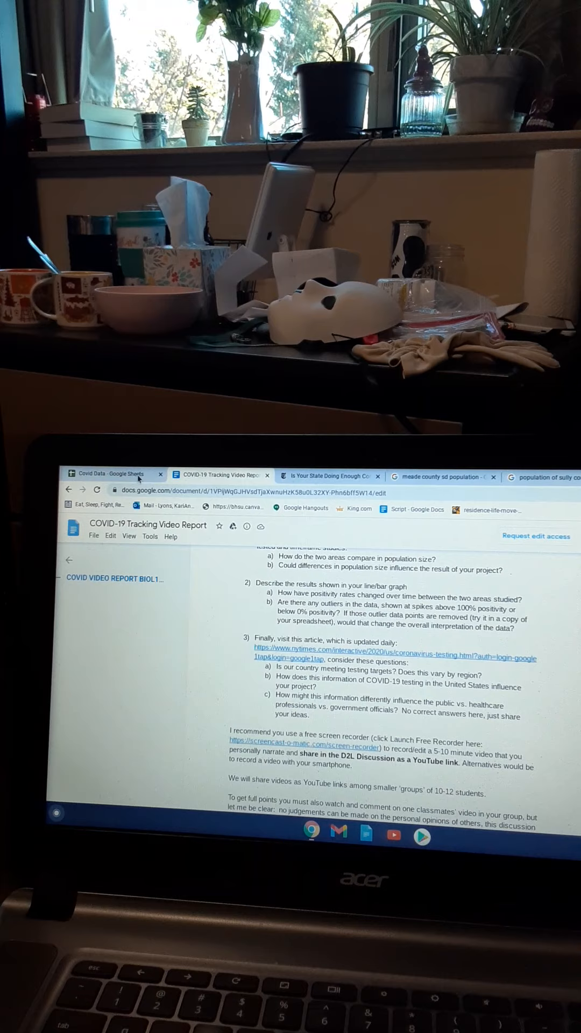
{"action": "left_click", "coordinate": [107, 475]}
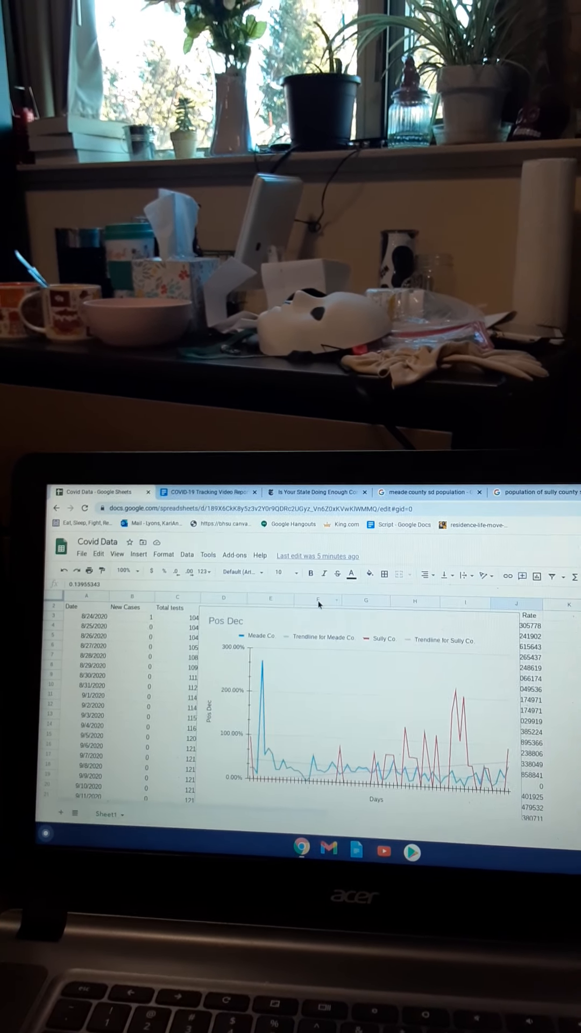